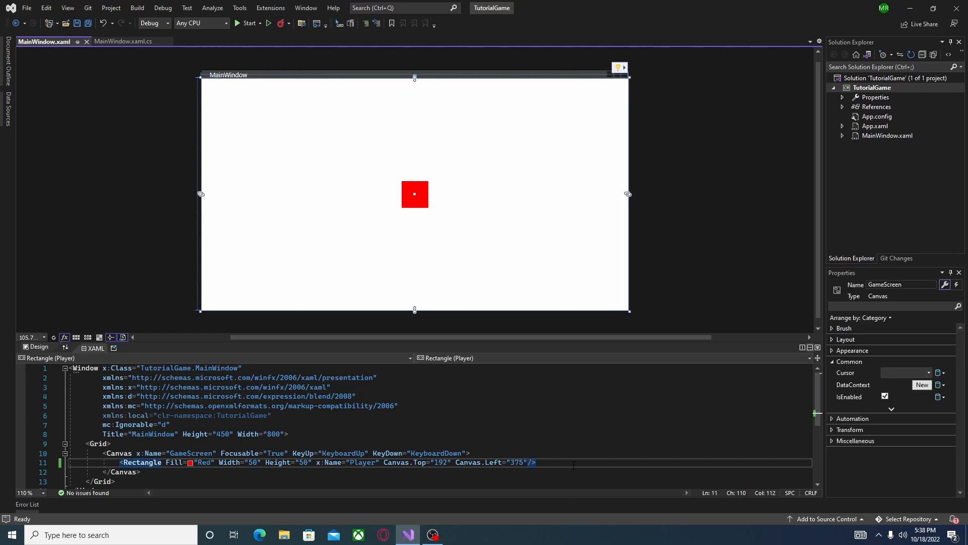
# - Add a blue Rectangle with Width 200 and Height 50 inside the Canvas in MainWindow.xaml
pyautogui.write('<rectangle Fill="Blue')
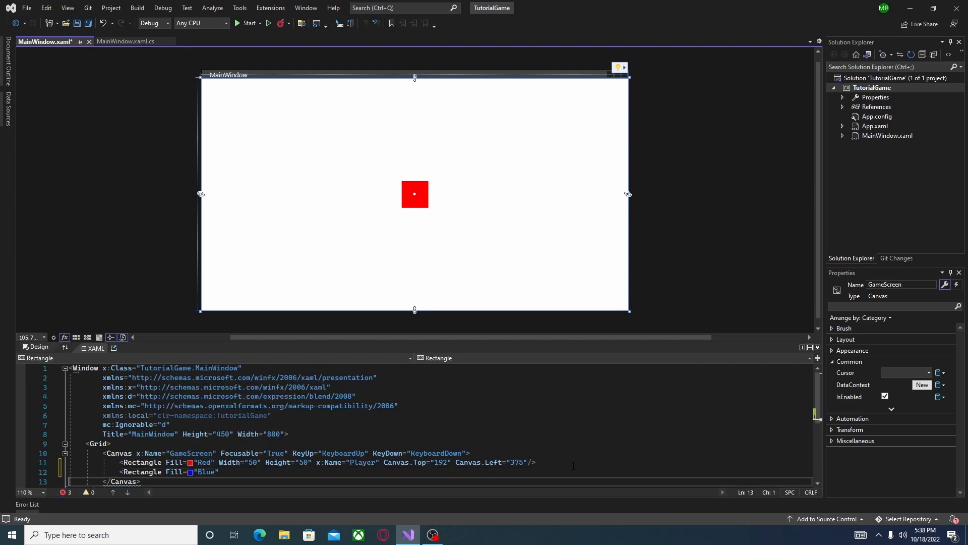
pyautogui.write('Width="')
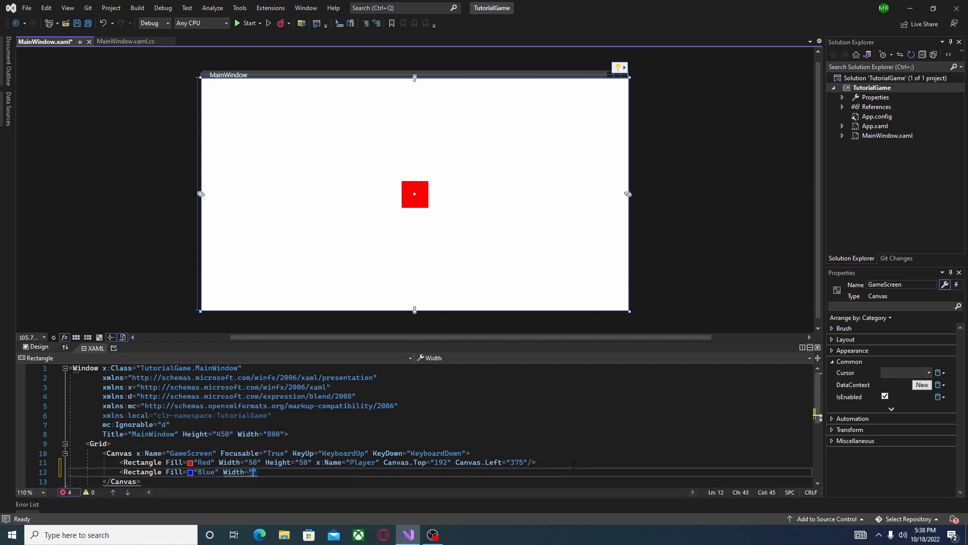
pyautogui.write('200" h')
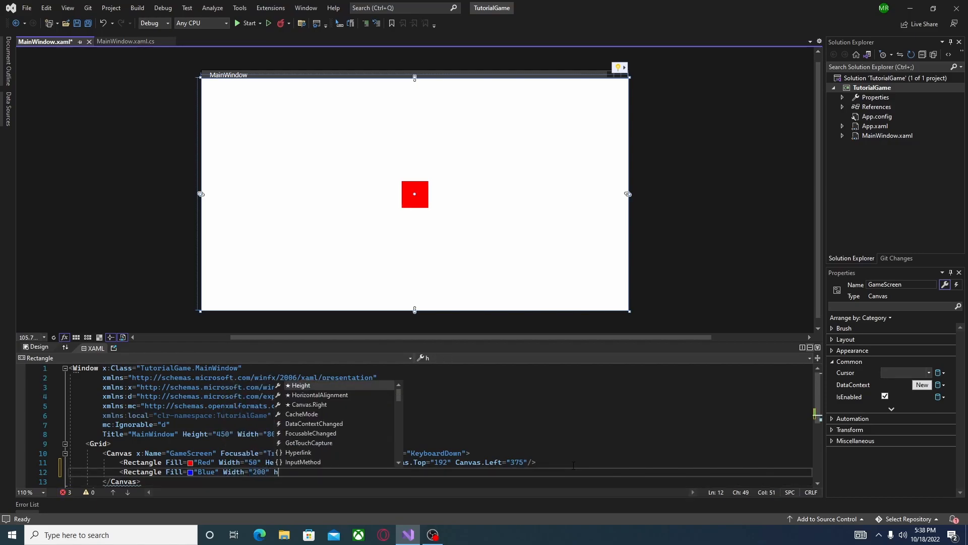
pyautogui.write('eight="50" Canvas.Left="300" Canvas.Top="110"></Rectangle>')
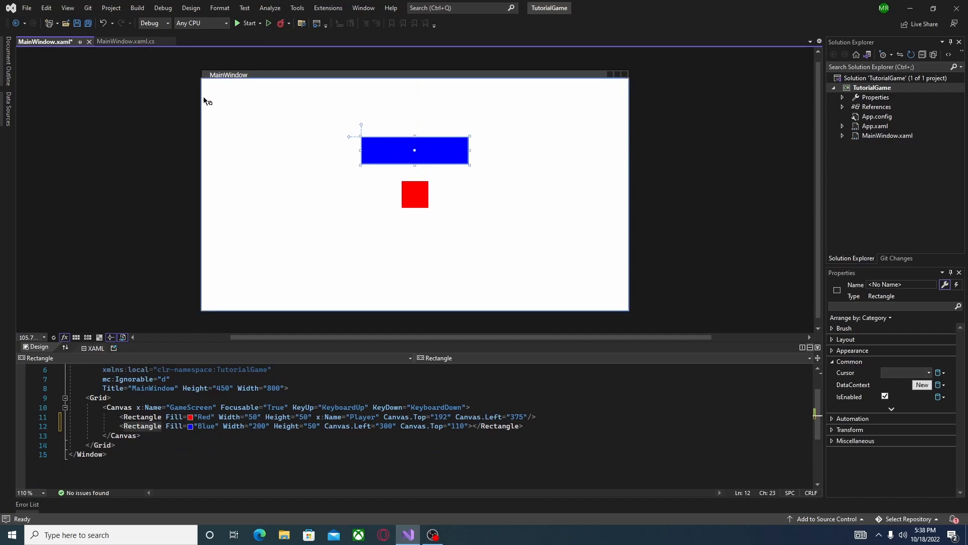
# - Save, then give the player rectangle Tag="User" and the blue rectangle Tag="Collide"
pyautogui.press('ctrl+s')
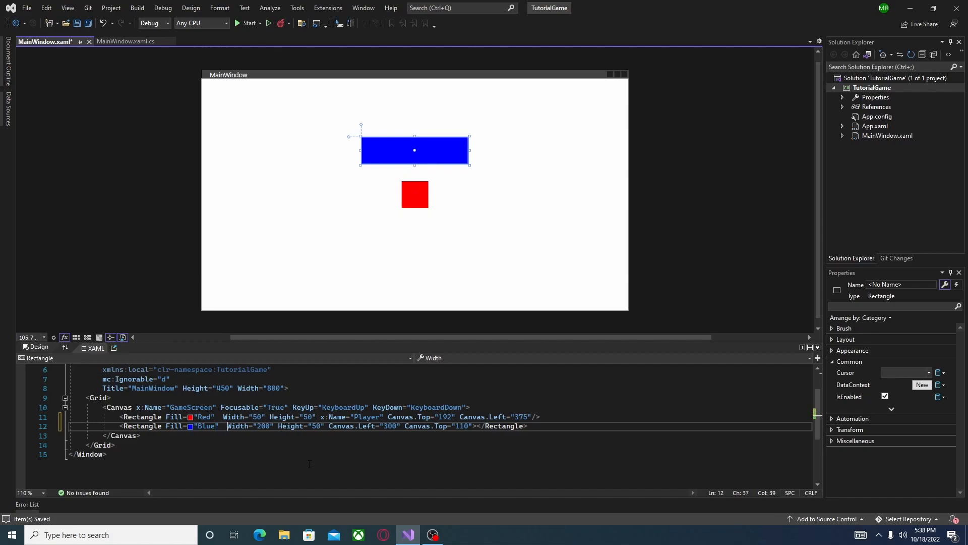
pyautogui.click(415, 193)
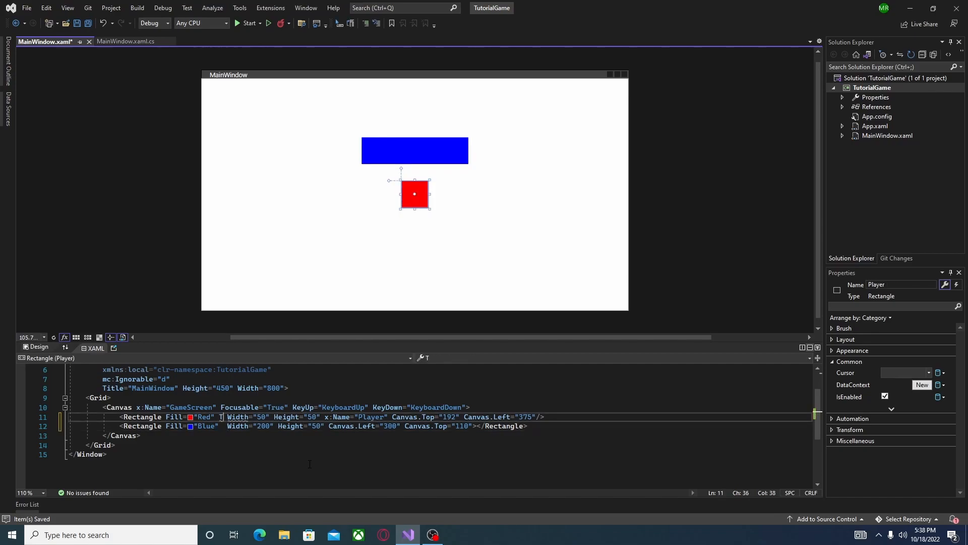
pyautogui.write('Tag=""')
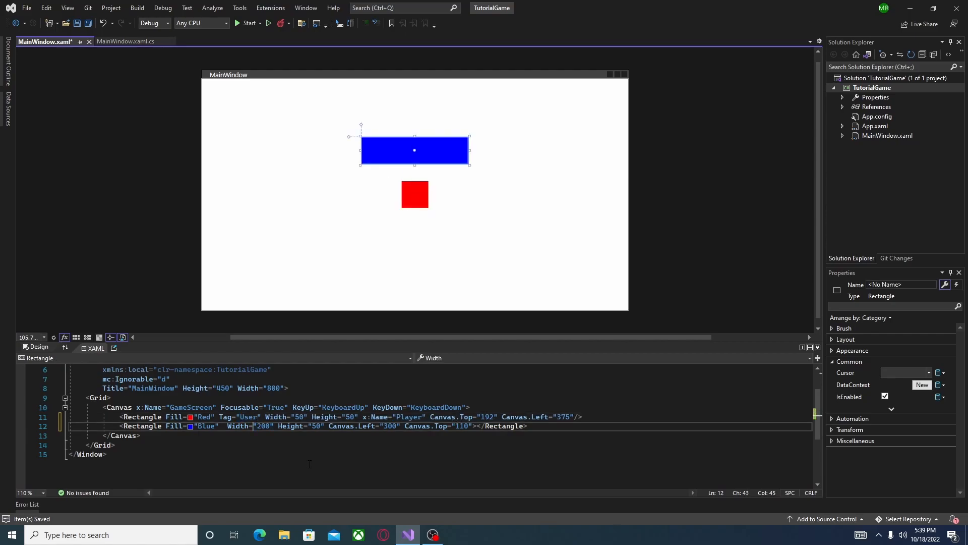
pyautogui.write('ta')
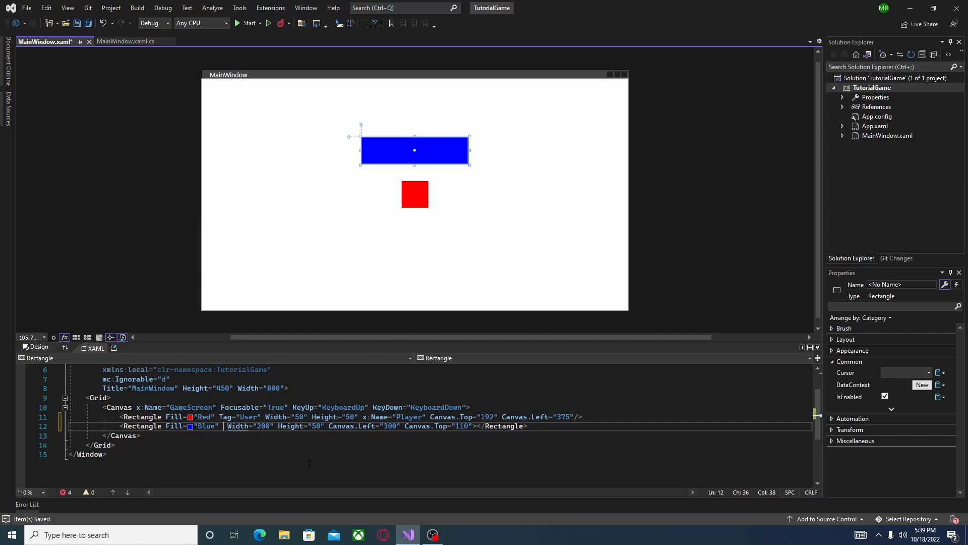
pyautogui.write('Tag=""')
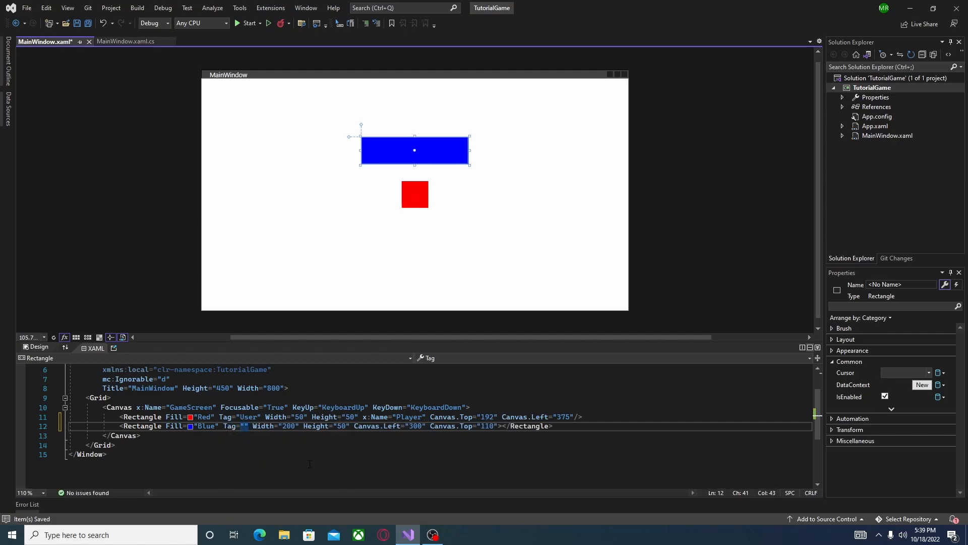
pyautogui.write('Collide')
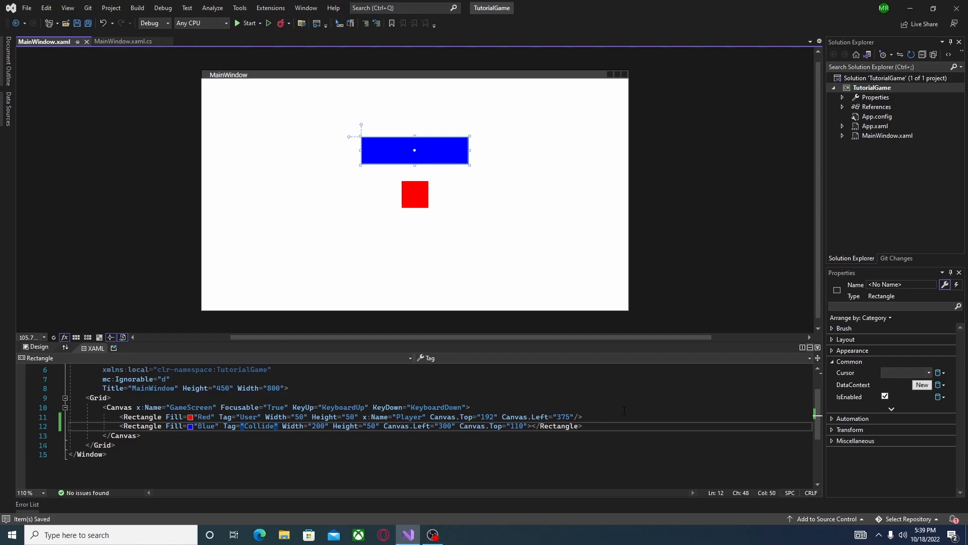
pyautogui.moveTo(121, 36)
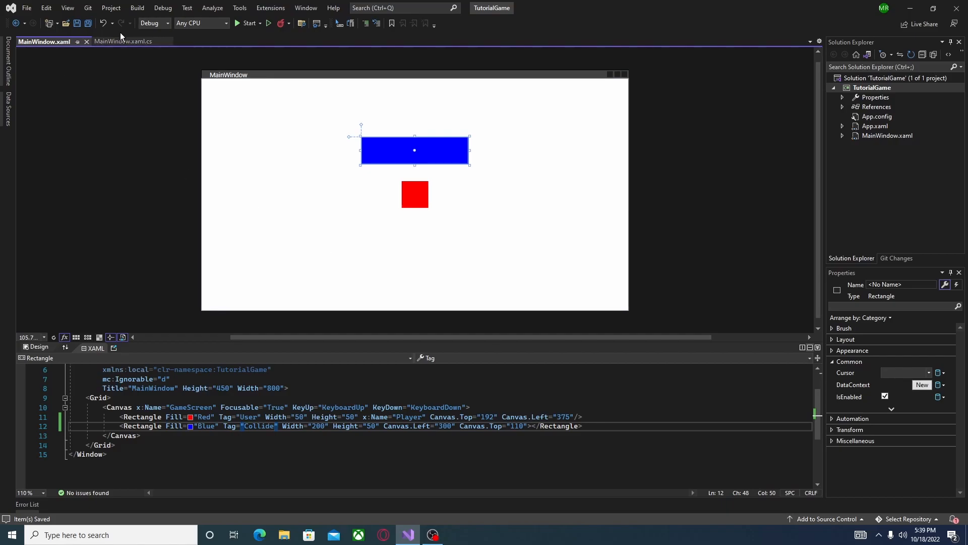
# - In MainWindow.xaml.cs, declare a private void Collide(string Dir) method
pyautogui.click(123, 42)
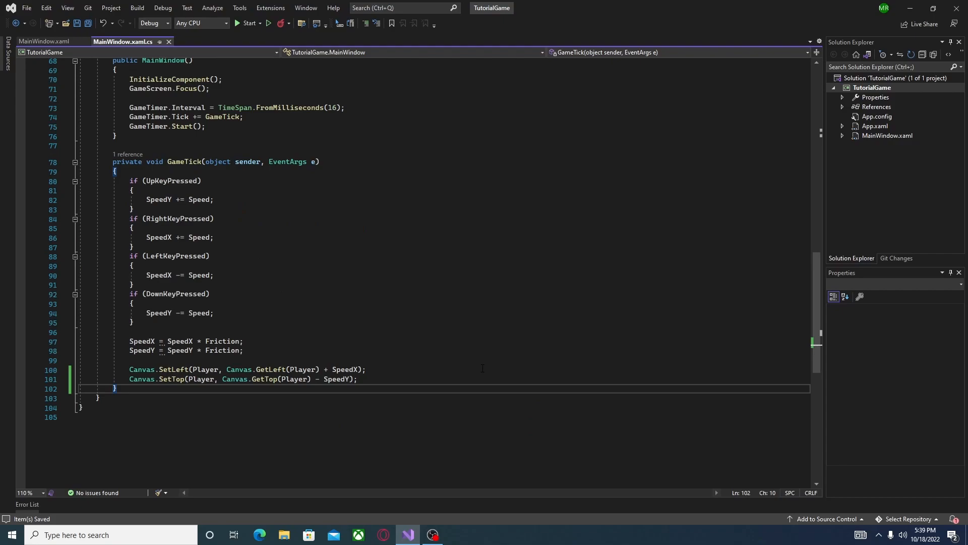
pyautogui.write('privatr')
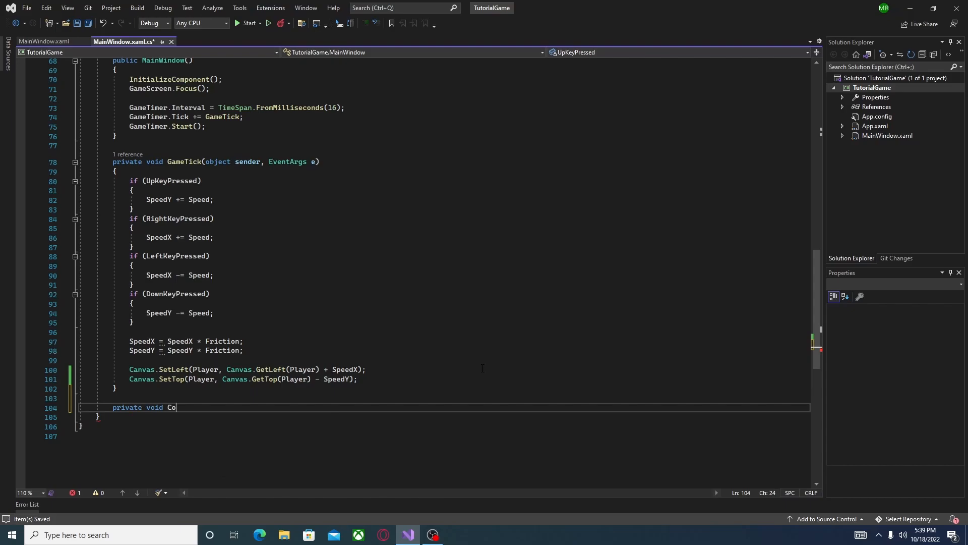
pyautogui.write('llide(string Dir')
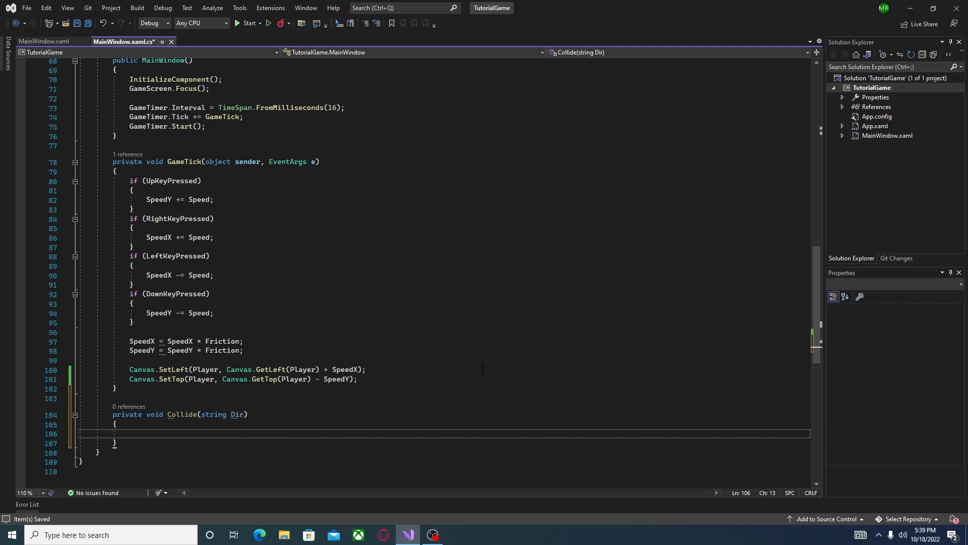
# - Start a foreach over GameScreen.Children.OfType<Rectangle>() inside Collide
pyautogui.write('foreach (var x')
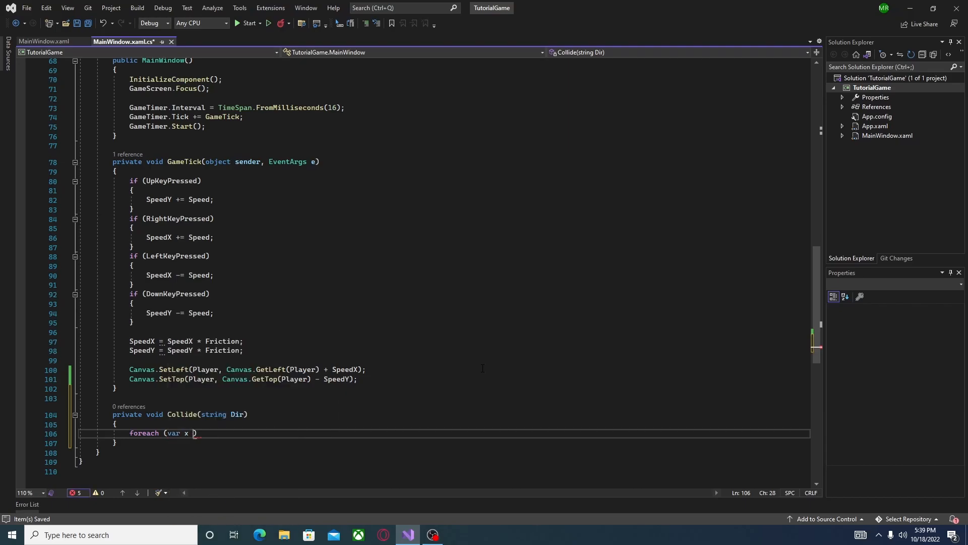
pyautogui.write('in')
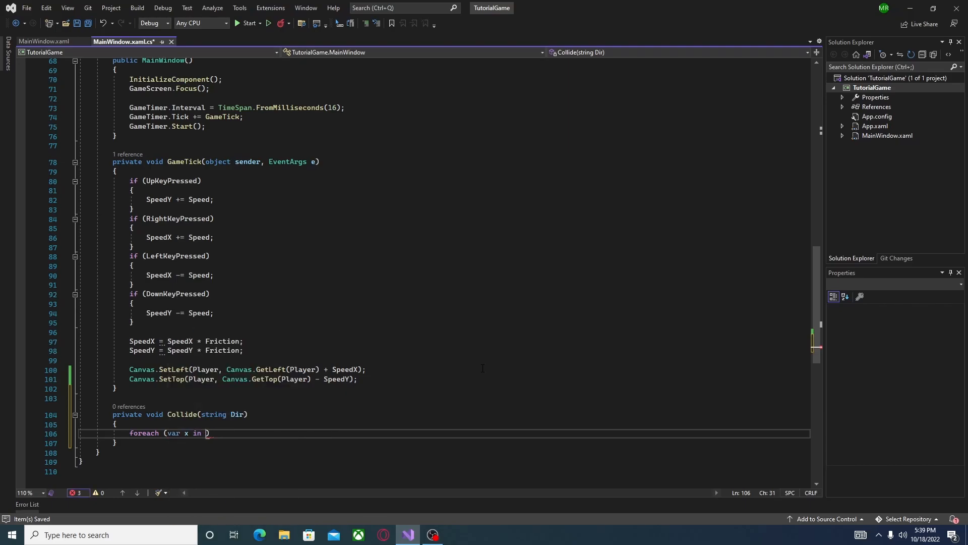
pyautogui.write('GameScreen')
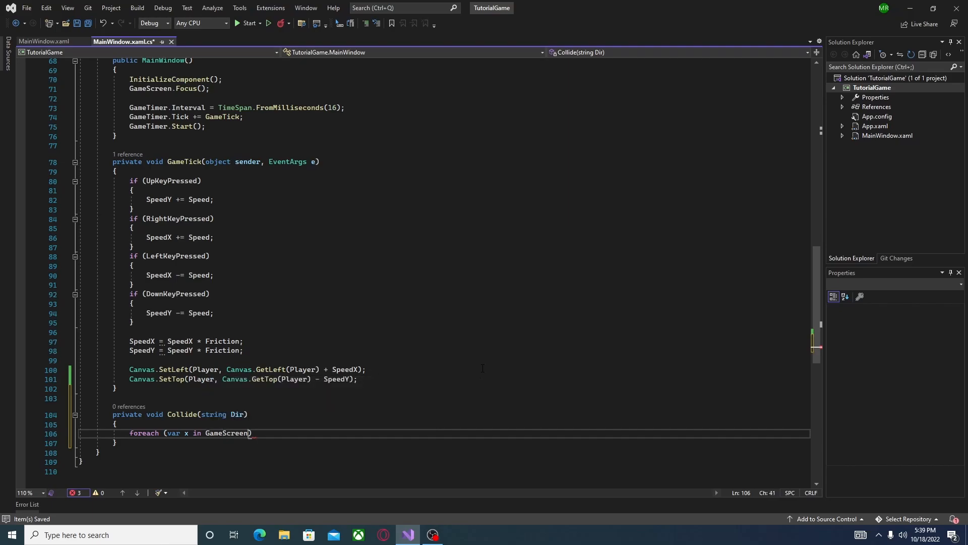
pyautogui.write('.ch')
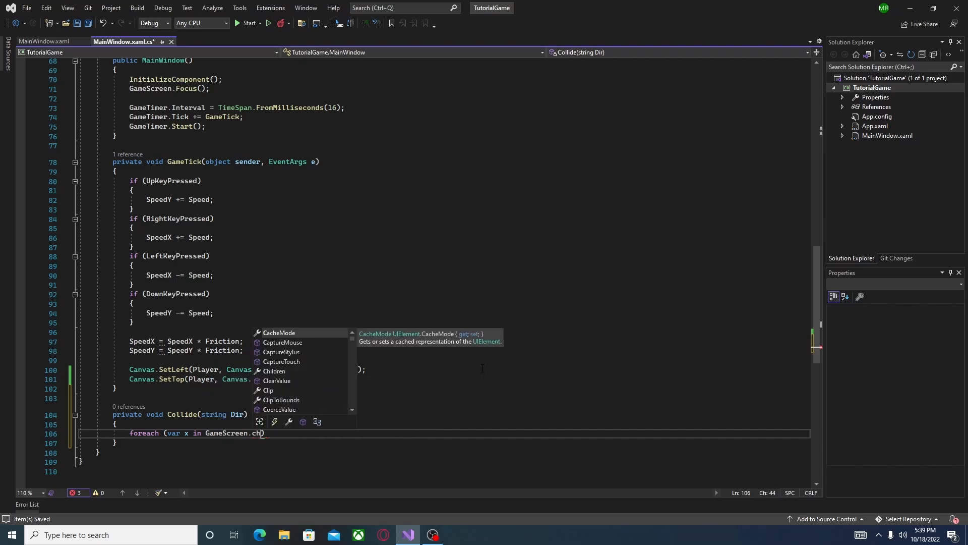
pyautogui.write('ildren.')
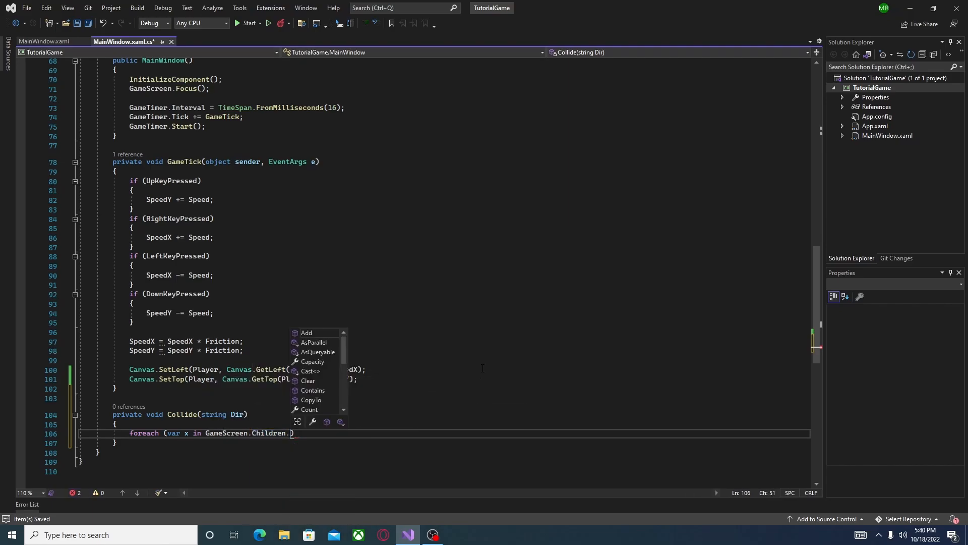
pyautogui.write('OfType')
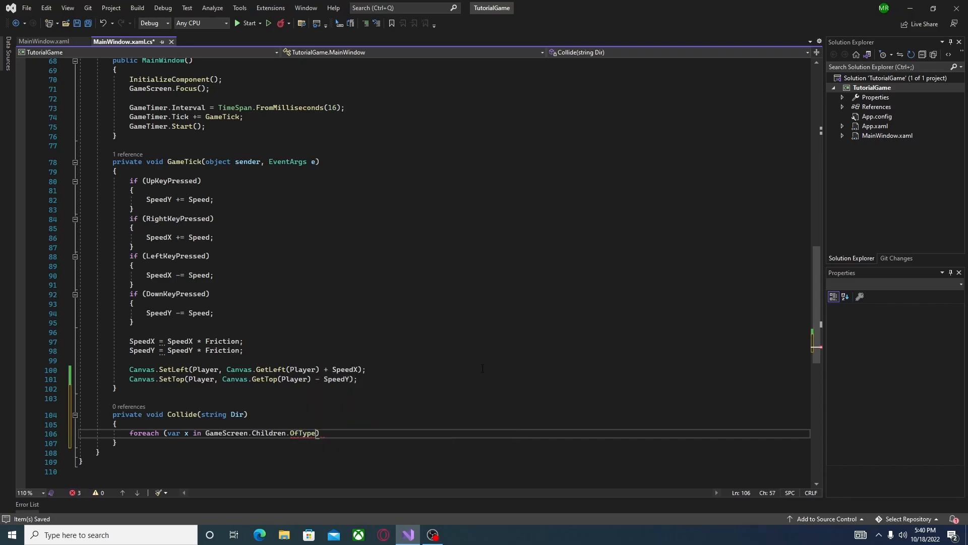
pyautogui.write('<Rectan>')
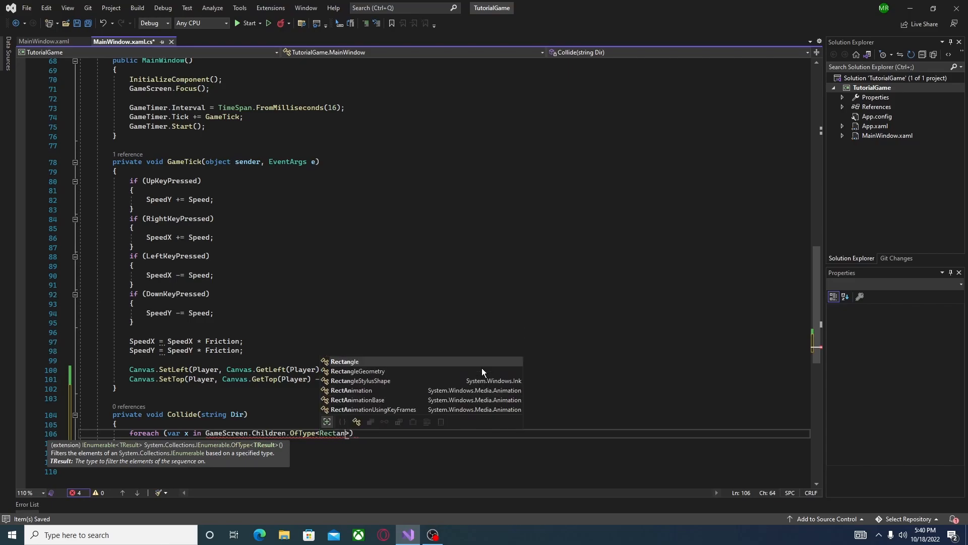
pyautogui.press('Tab')
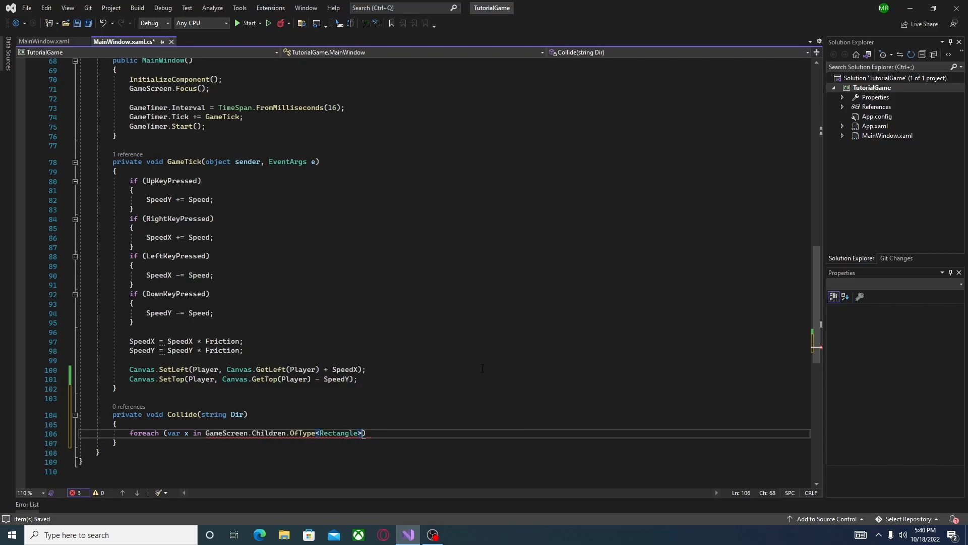
# - Add an if checking (string)x.Tag == " Collid..." for each rectangle in the loop
pyautogui.write('var y = x.Height;')
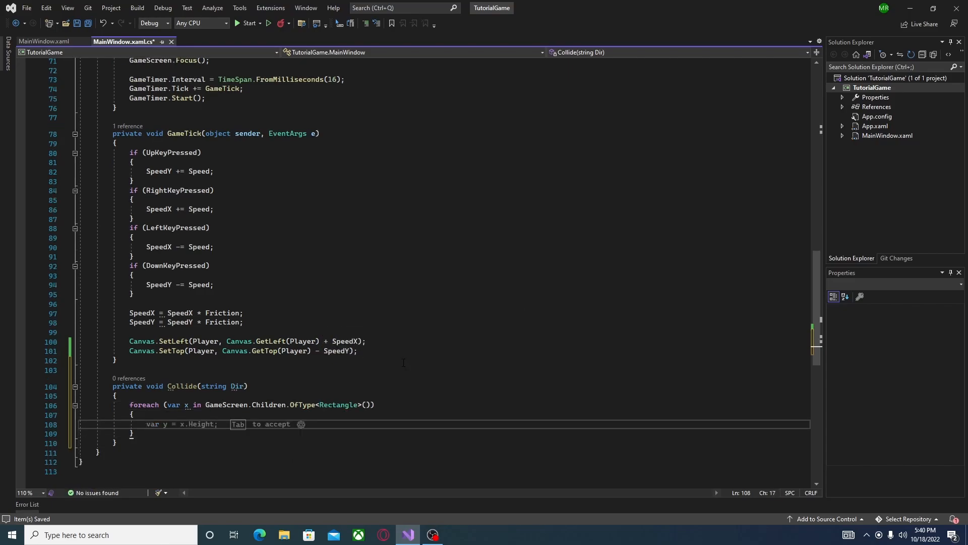
pyautogui.write('if (')
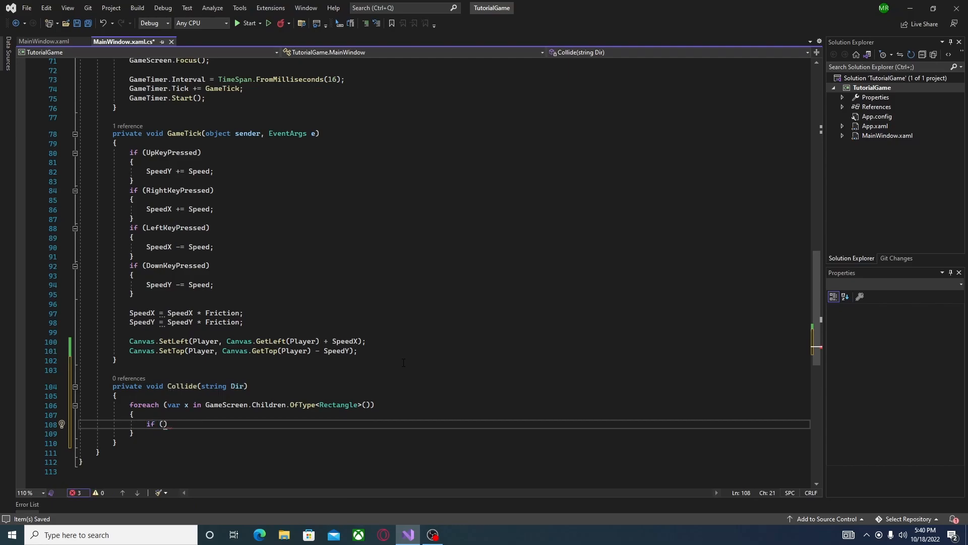
pyautogui.write('(string)')
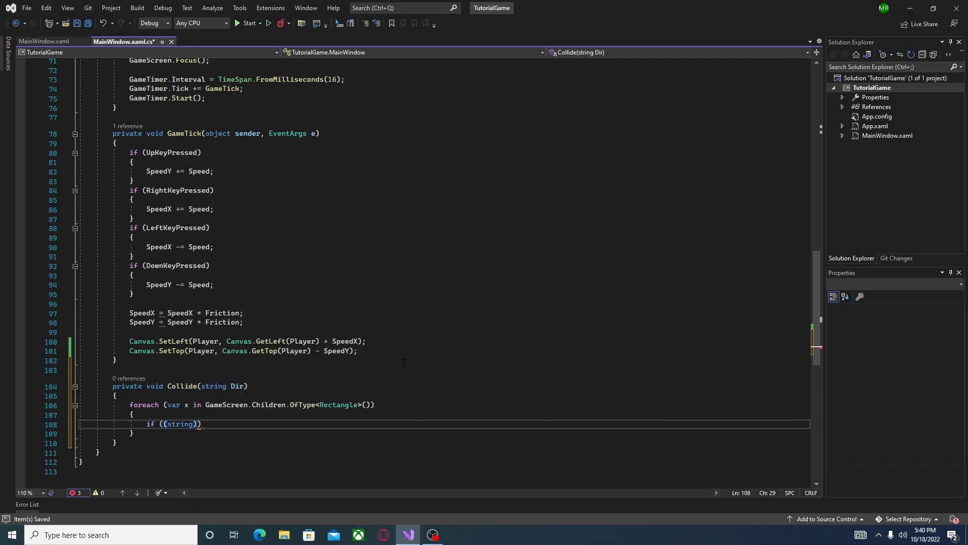
pyautogui.write('x.Tag')
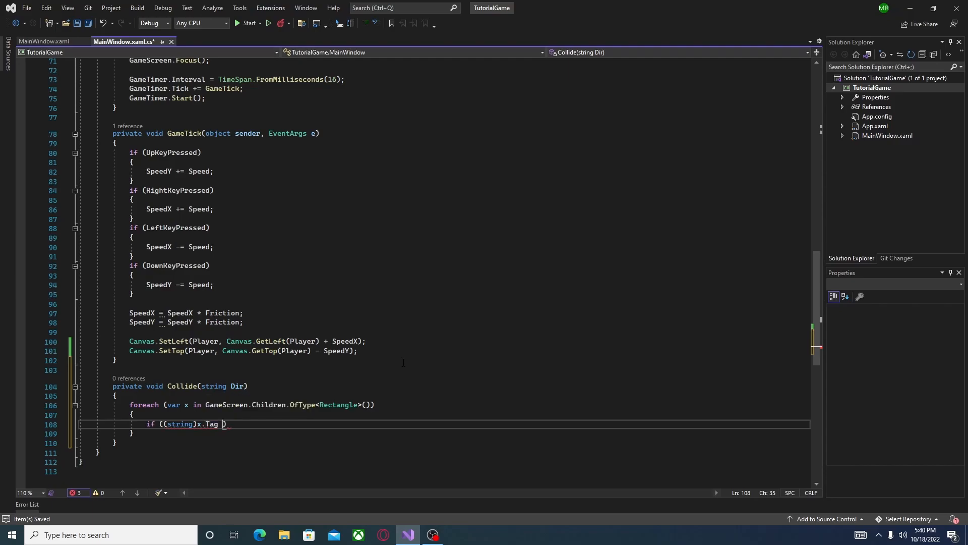
pyautogui.write('== " Collid')
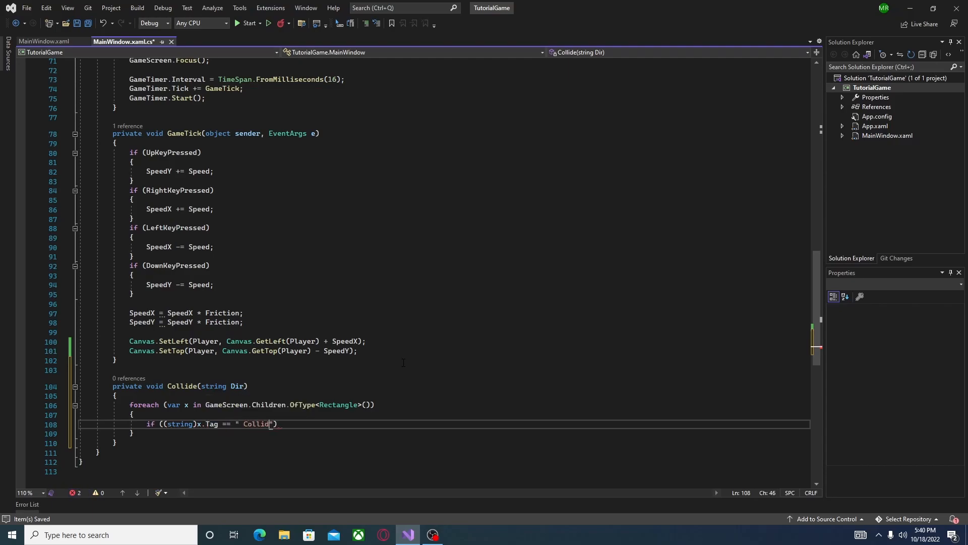
# - Build Rect PlayerHB from Canvas.GetLeft/GetTop(Player) and Player's size, plus a ToCollide Rect for x
pyautogui.write('Re')
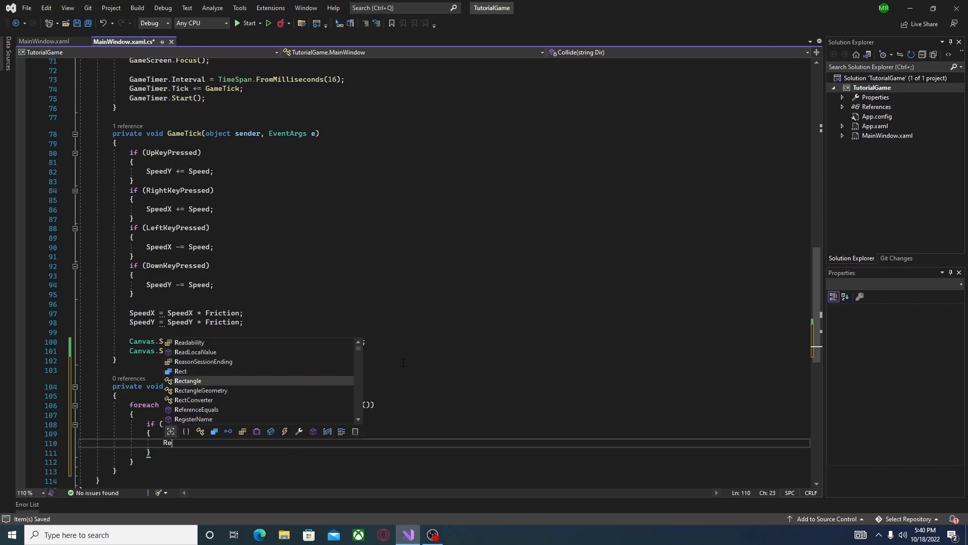
pyautogui.write('ct')
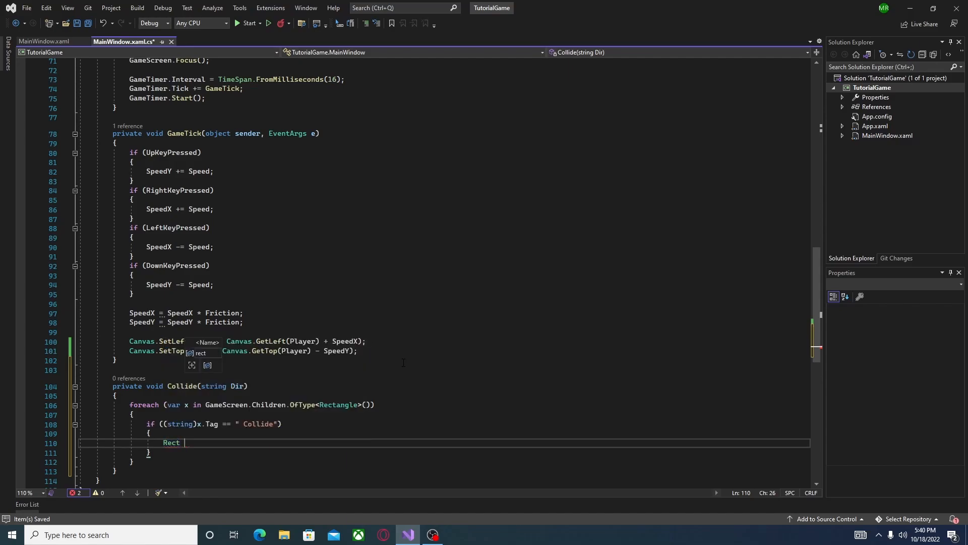
pyautogui.write('PlayerHB = new')
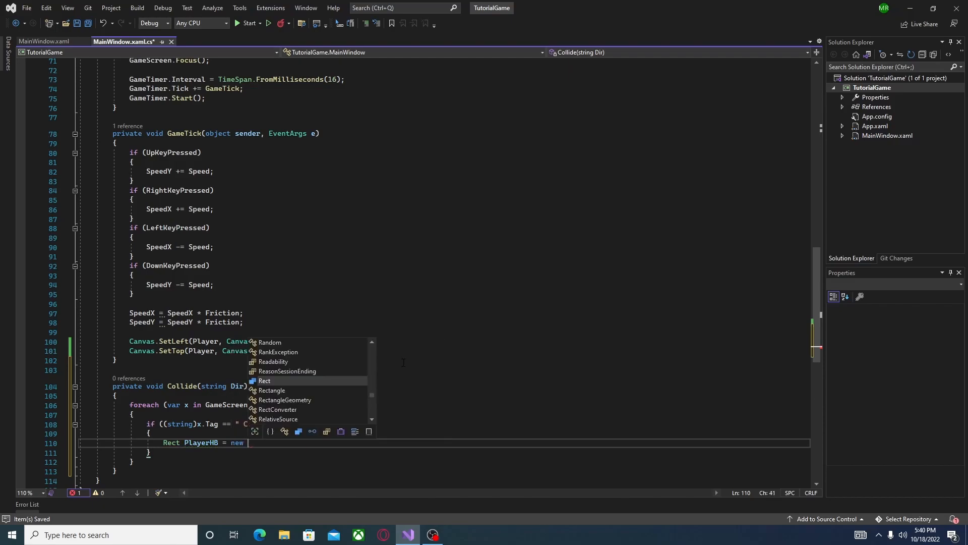
pyautogui.write('Rect(G')
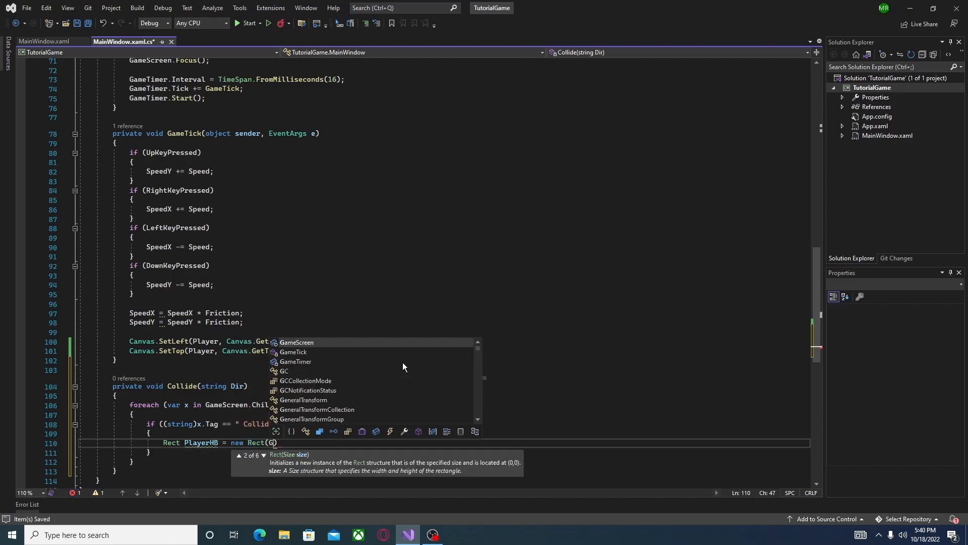
pyautogui.write('anvas.GetLeft(Player')
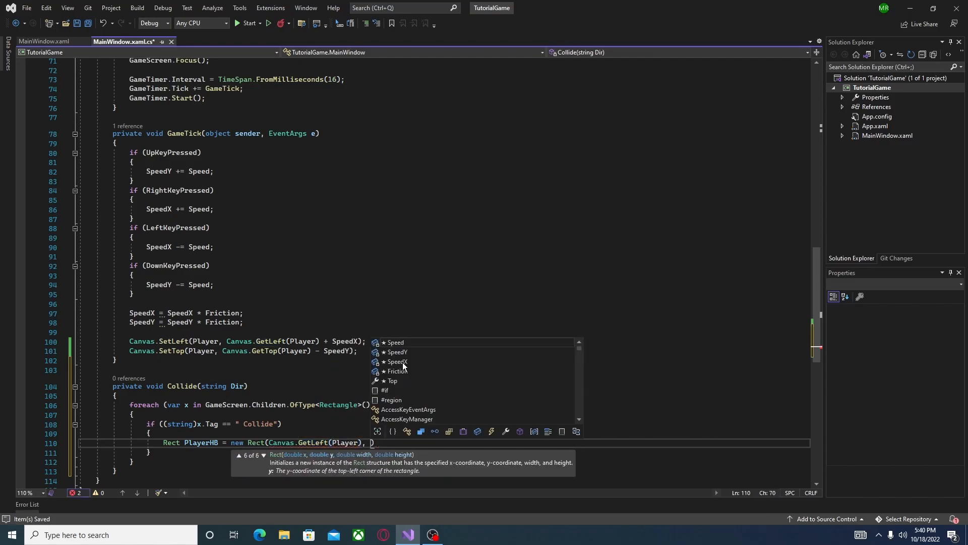
pyautogui.write('Canvas.GetT')
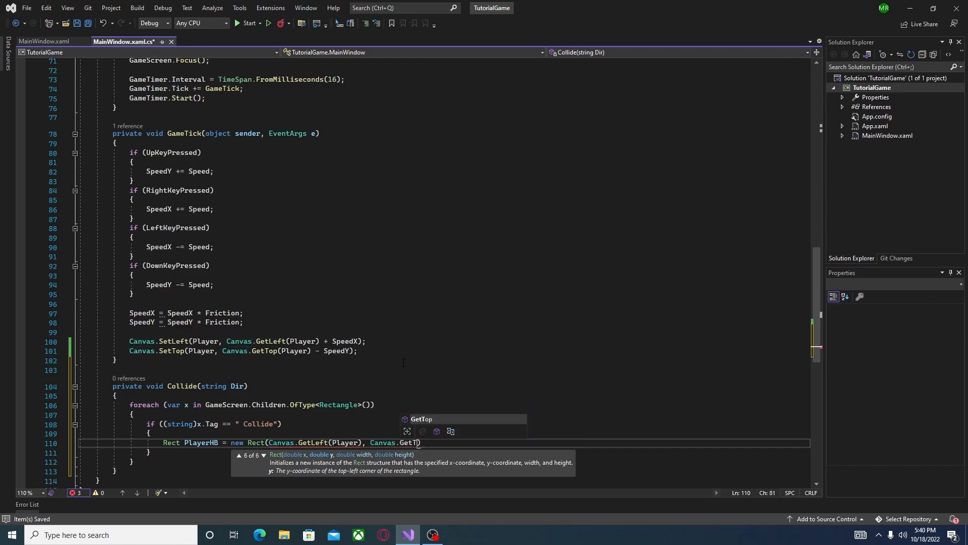
pyautogui.write('Player')
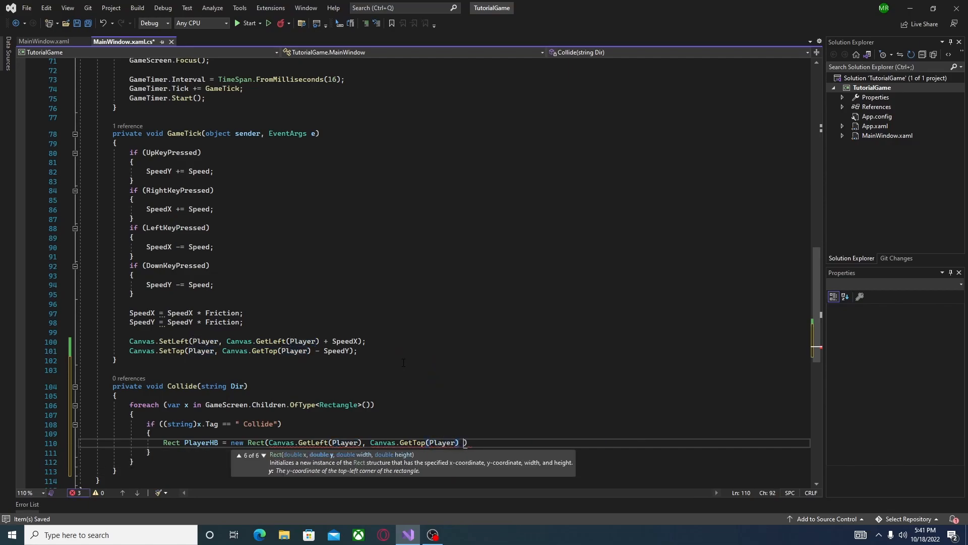
pyautogui.write(',')
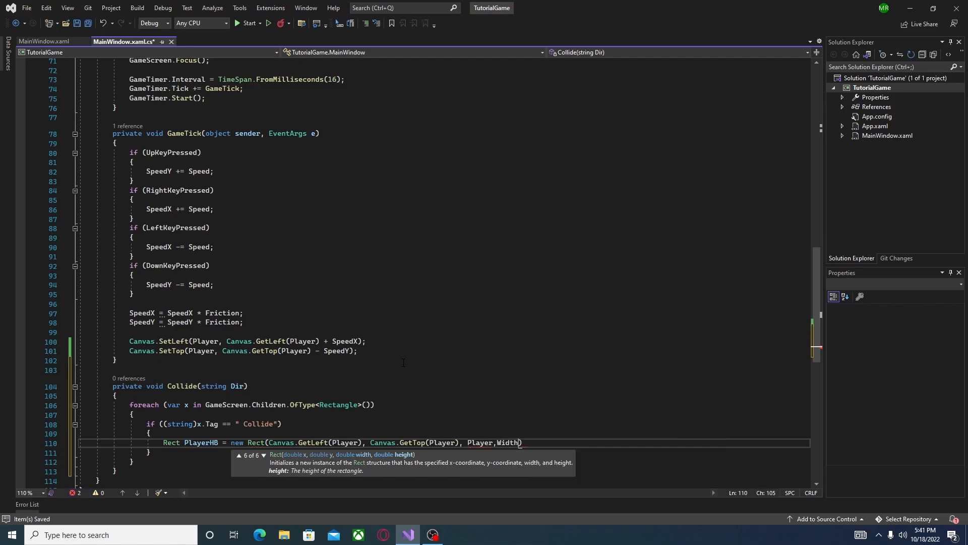
pyautogui.write('Player.Height')
pyautogui.write('Rect ToCollide = new Rect(Canvas.GetLeft(x), Canvas.GetTop(x), x.Width, x.Height);')
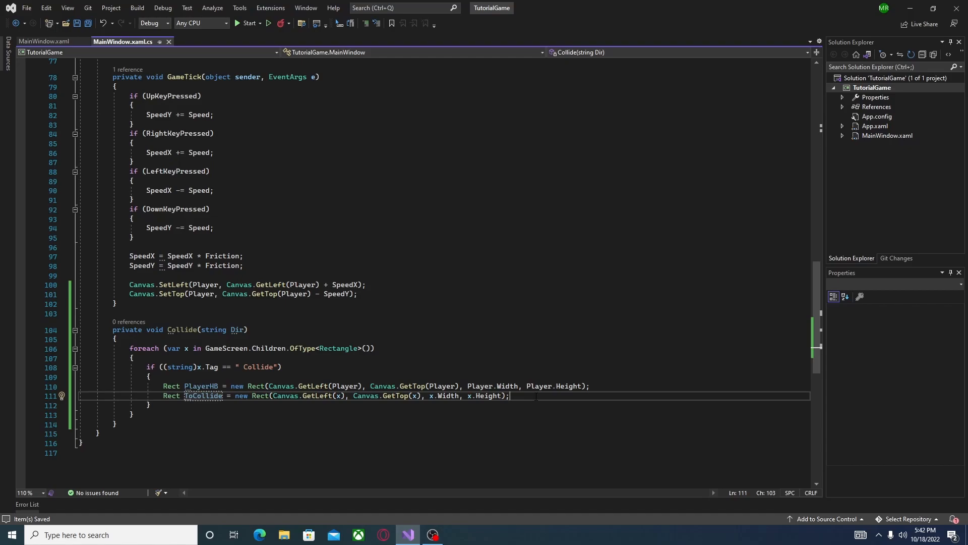
pyautogui.write('if (PlayerHB.i')
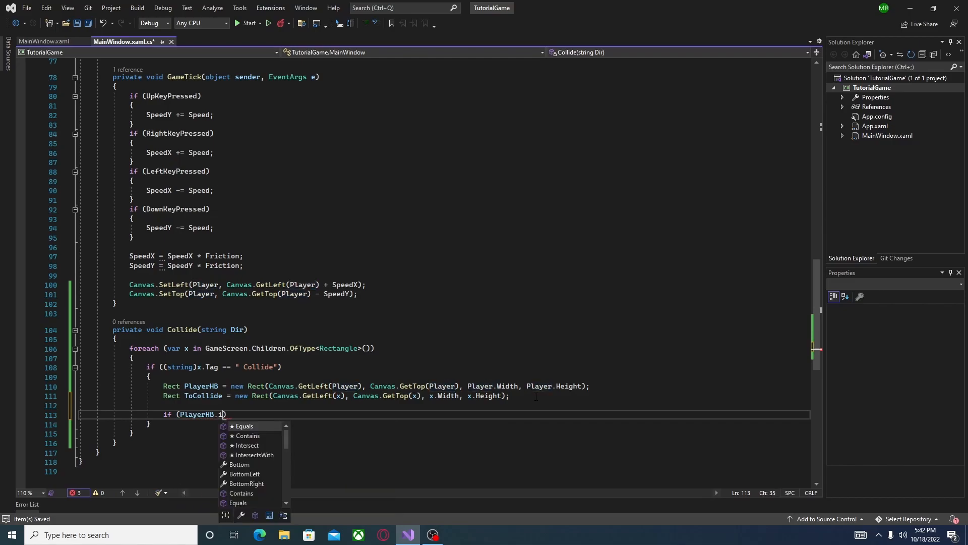
# - Write if (PlayerHB.IntersectsWith(ToCollide)) with an x-direction branch and else, and fix the "Collide" tag string
pyautogui.write('ntersectsWith(')
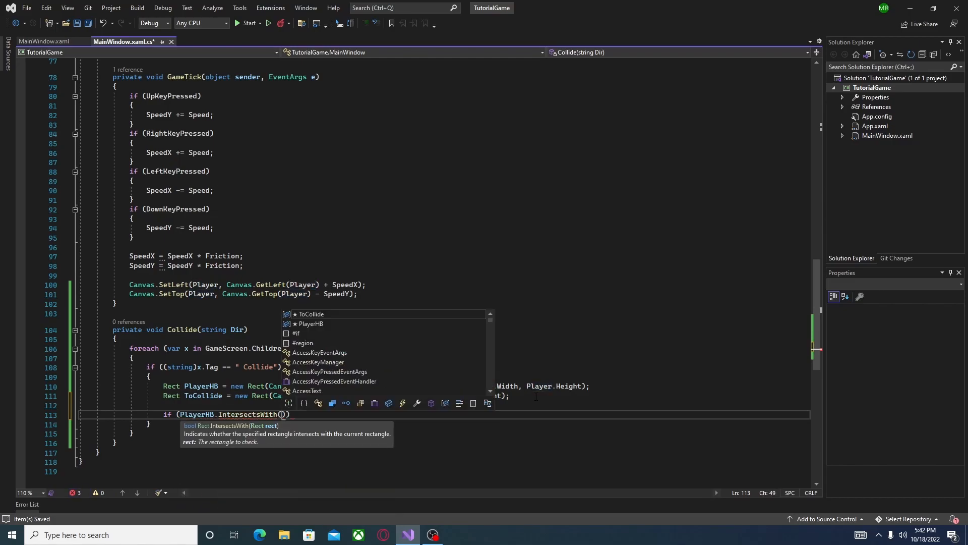
pyautogui.write('ToCollide')
pyautogui.write('if (Dir == "x')
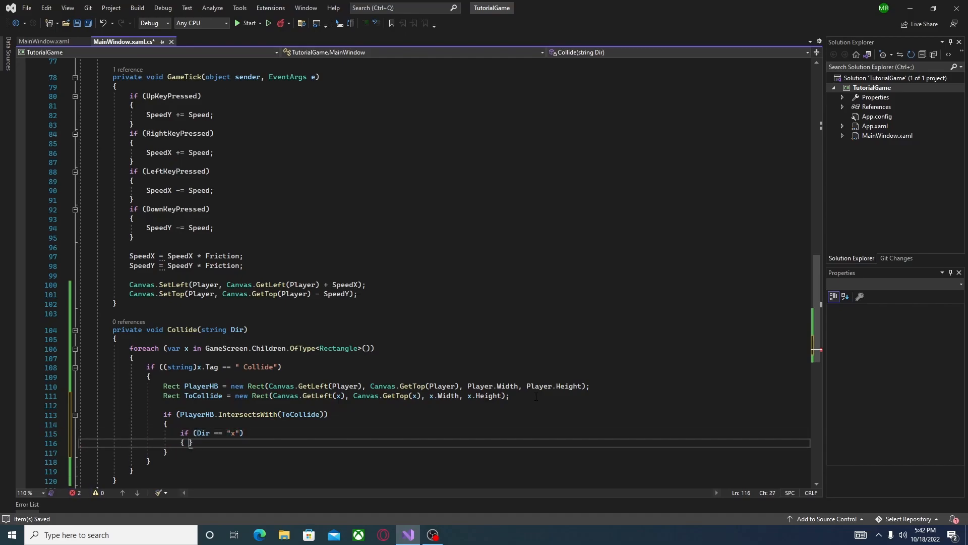
pyautogui.write('else')
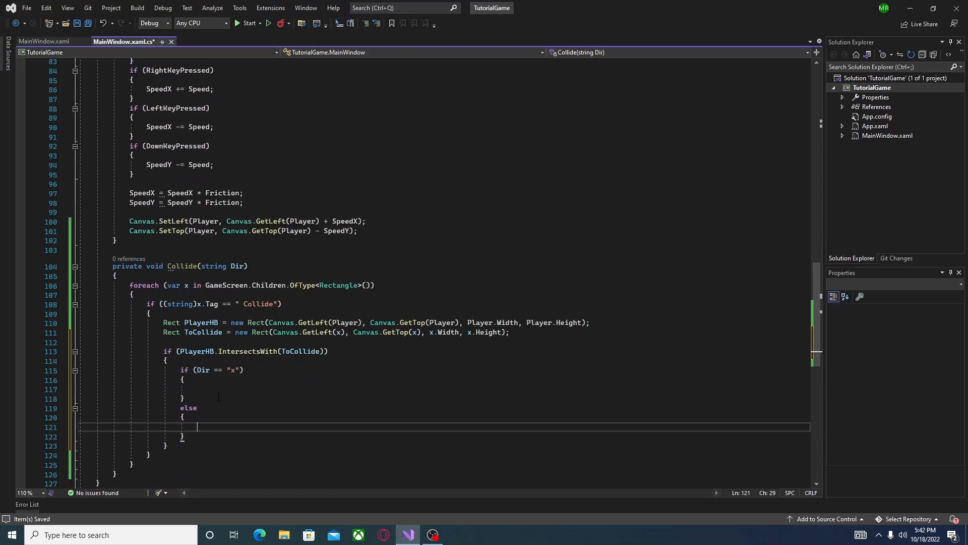
pyautogui.click(243, 304)
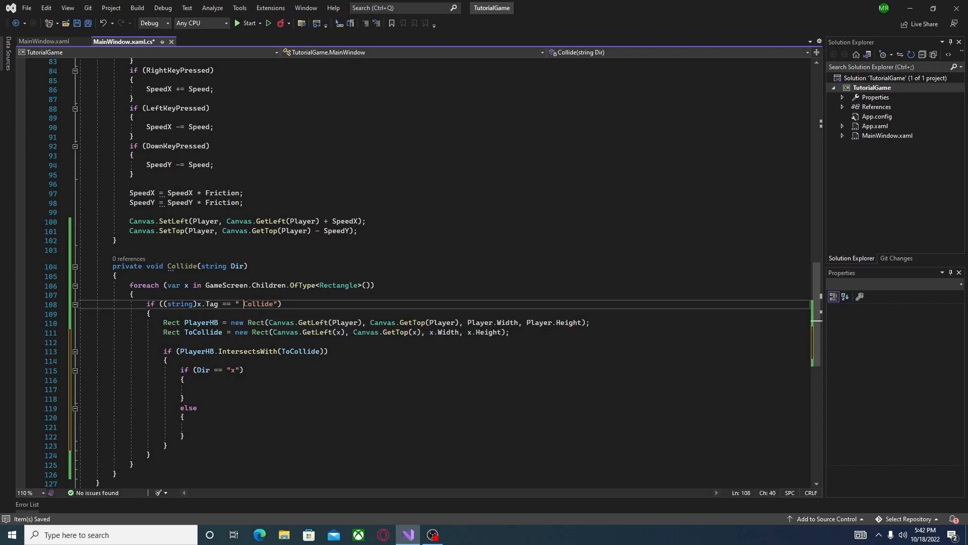
pyautogui.press('Backspace')
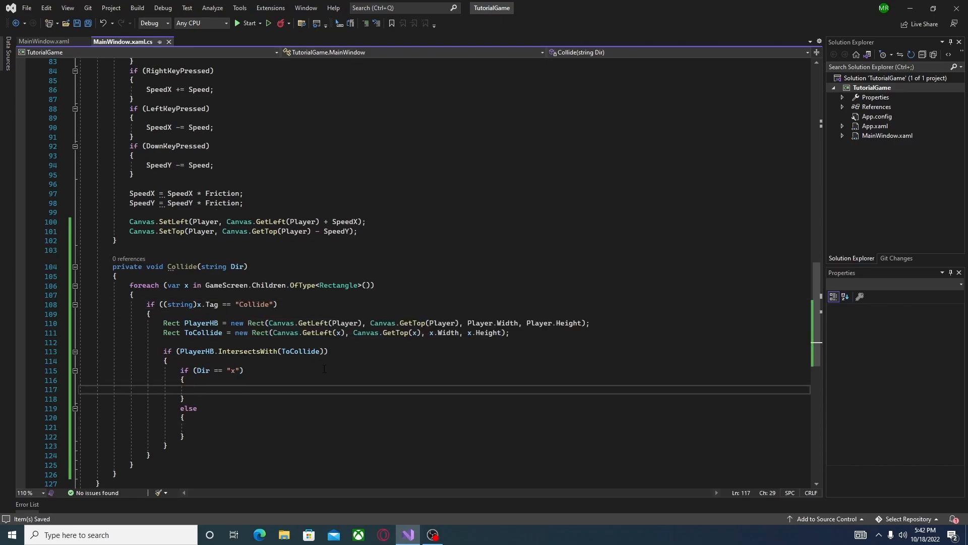
# - In the x branch, set Canvas.SetLeft(Player, Canvas.GetLeft(Player) - SpeedX) and SpeedX = 0
pyautogui.write('Ca')
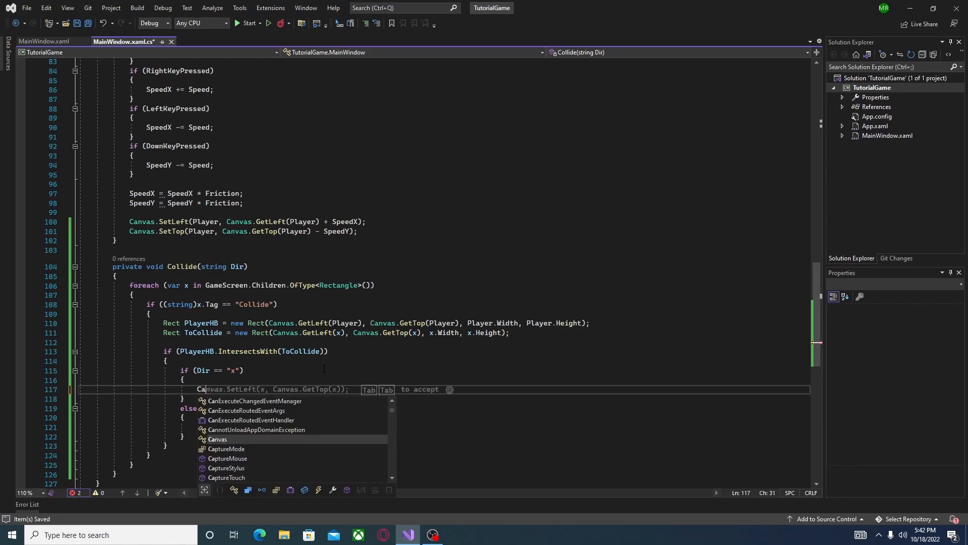
pyautogui.press('Tab')
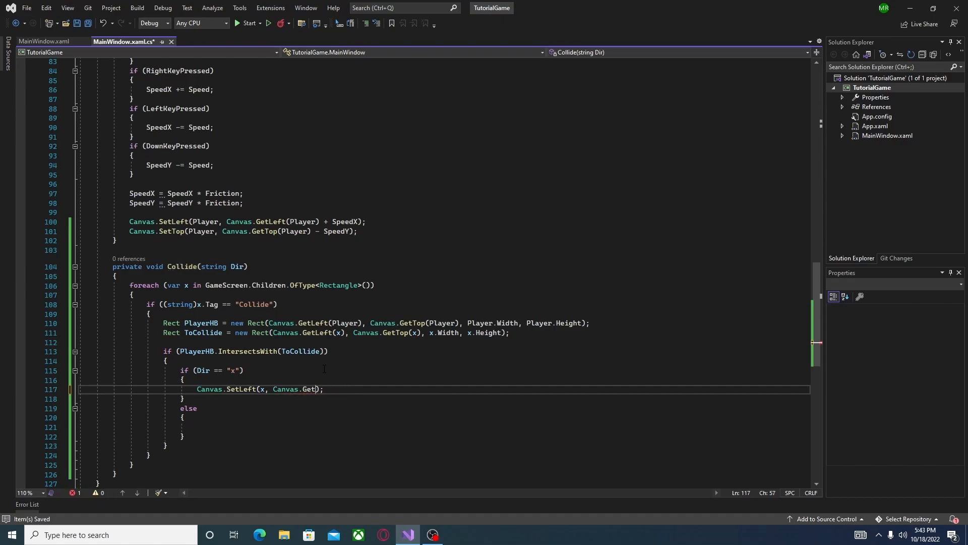
pyautogui.write('Left')
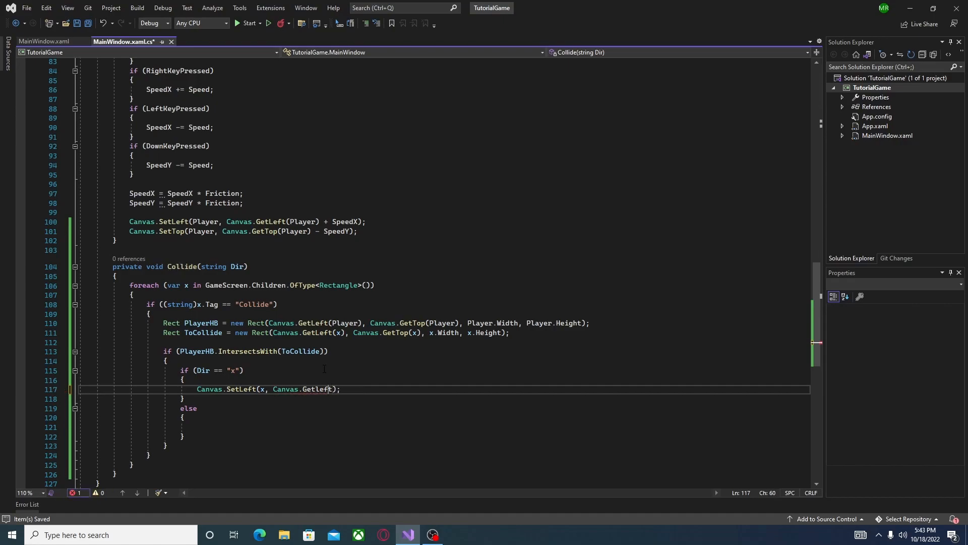
pyautogui.write('0')
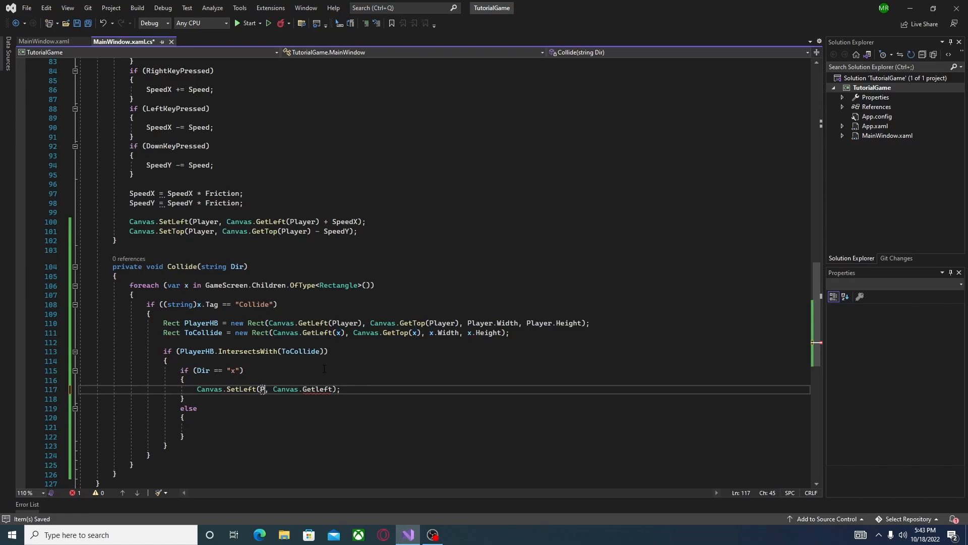
pyautogui.write('Player)')
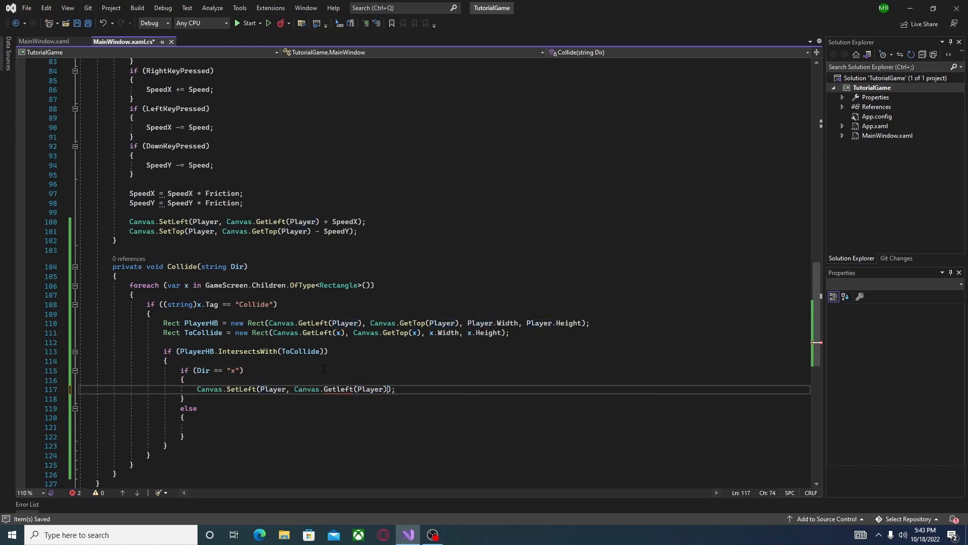
pyautogui.write('- SpeedX')
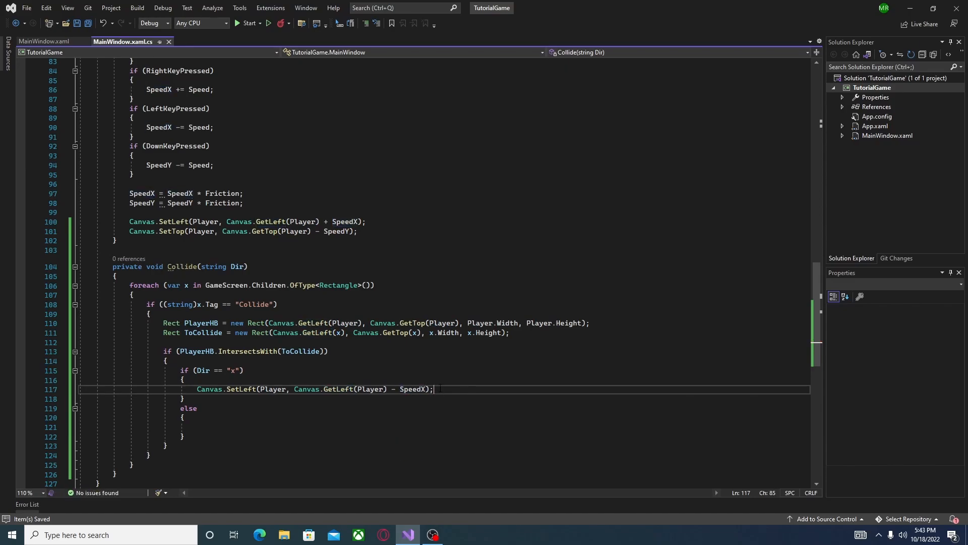
pyautogui.write('SpeedX = 0;')
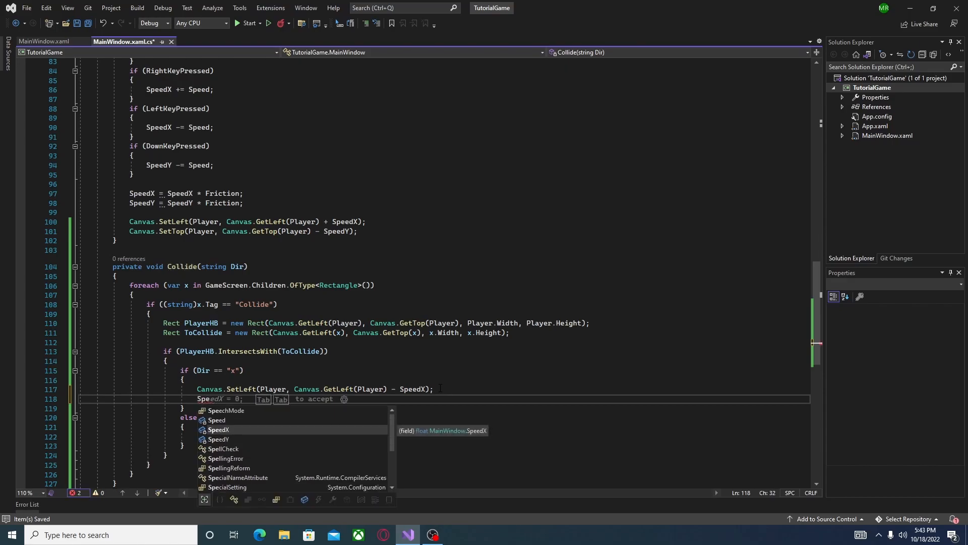
# - Copy the push-back lines into the else branch and adapt them to zero SpeedY
pyautogui.press('Tab')
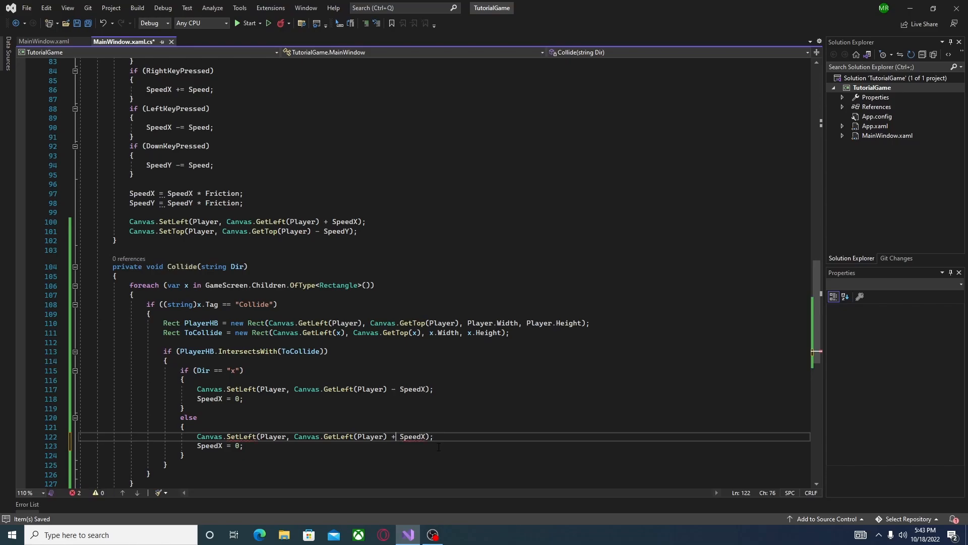
pyautogui.write('SpeedY')
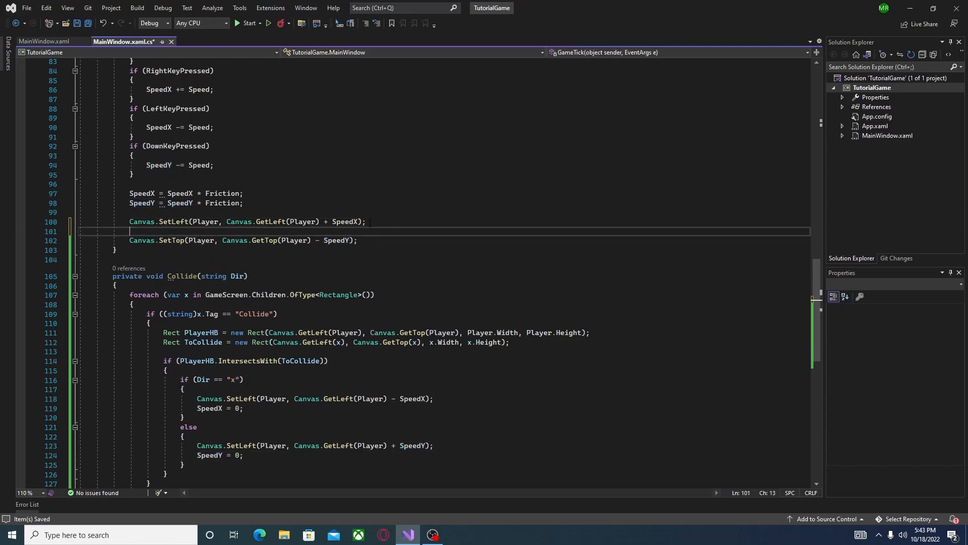
# - Call Collide("x") after the horizontal move and Collide("y") after the vertical move in GameTick, then run the game
pyautogui.write('Coll')
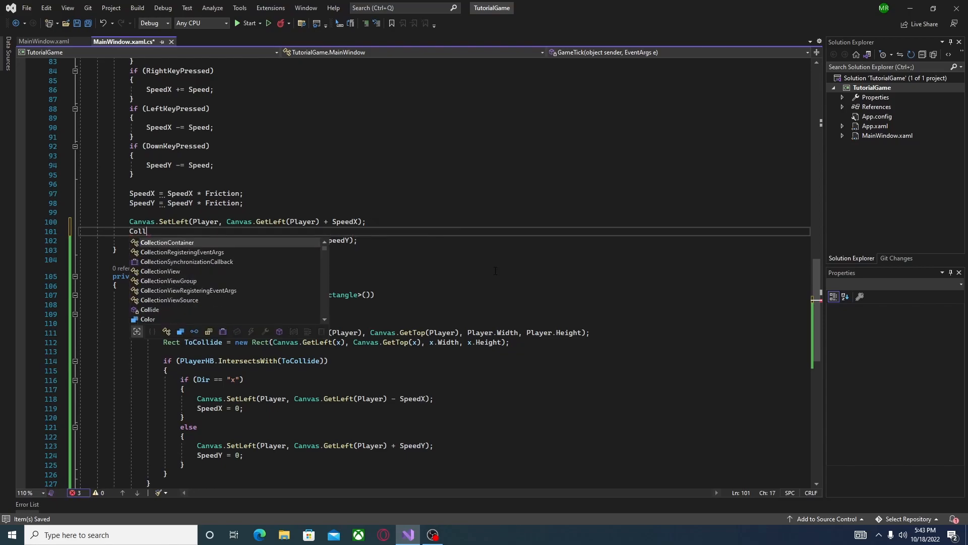
pyautogui.write('ide()')
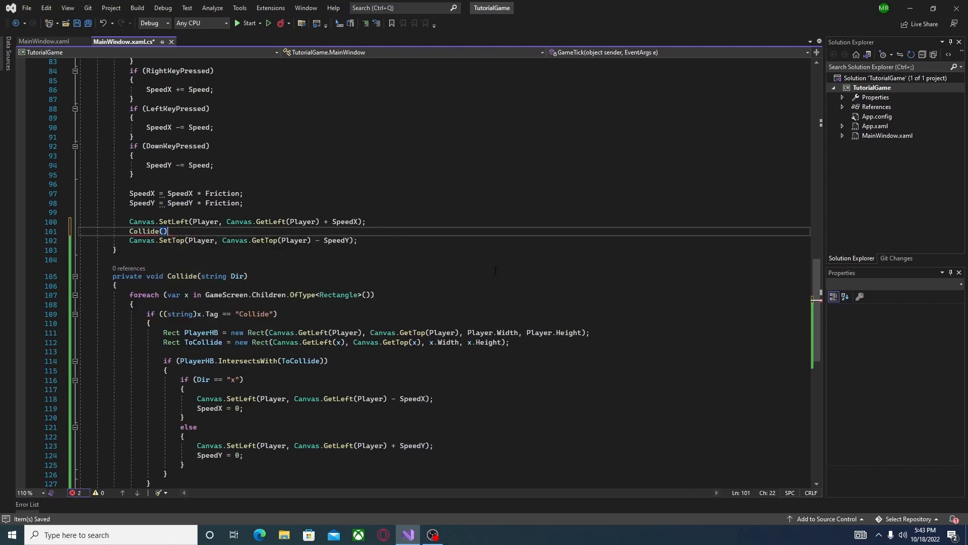
pyautogui.write('"x"')
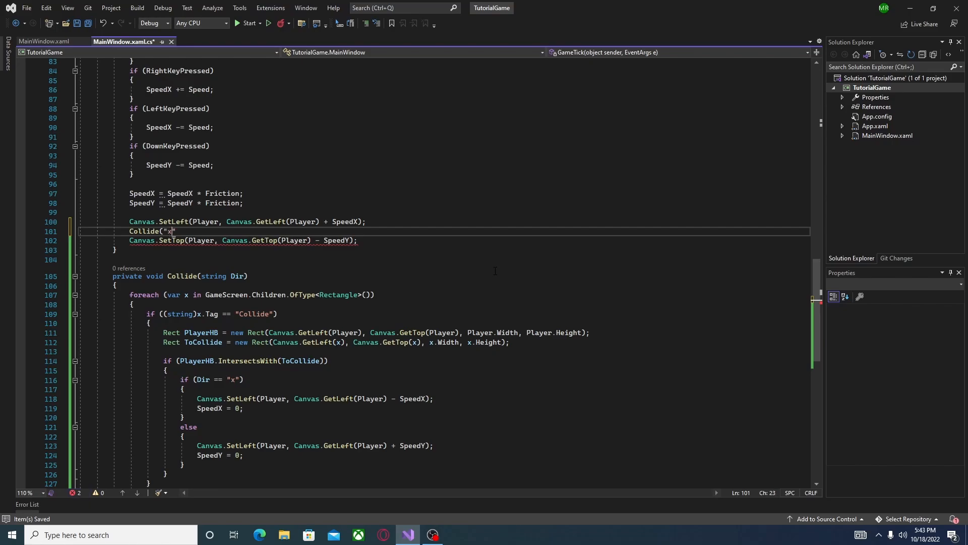
pyautogui.write(');')
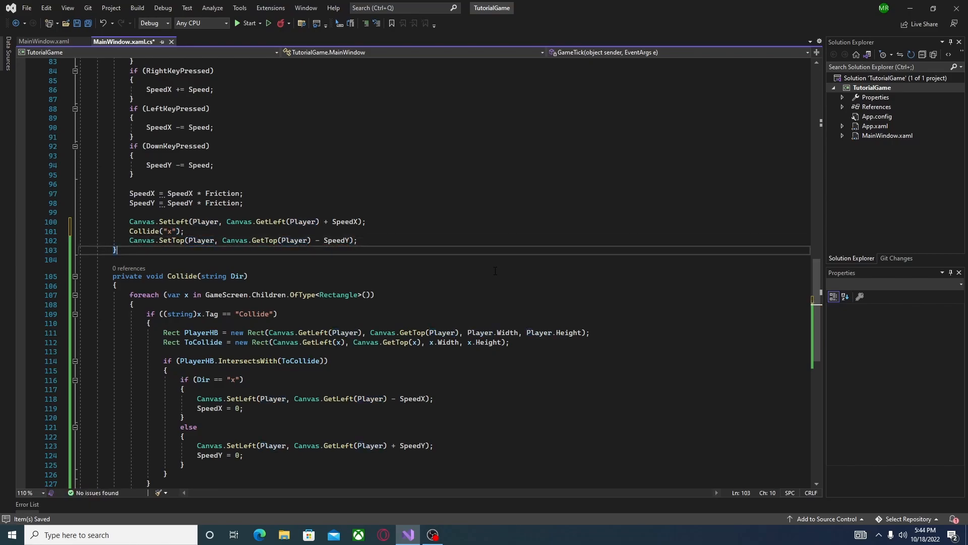
pyautogui.write('Collide')
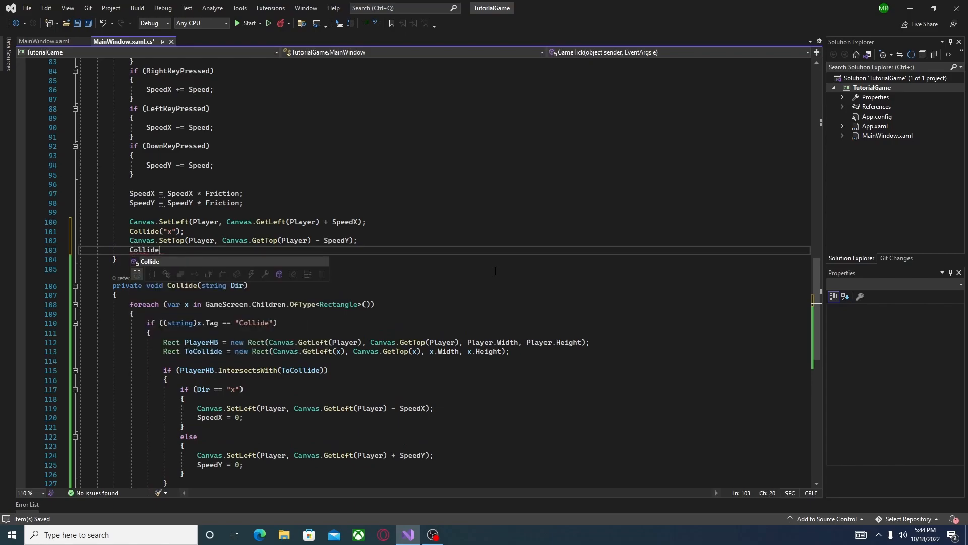
pyautogui.write('("y");')
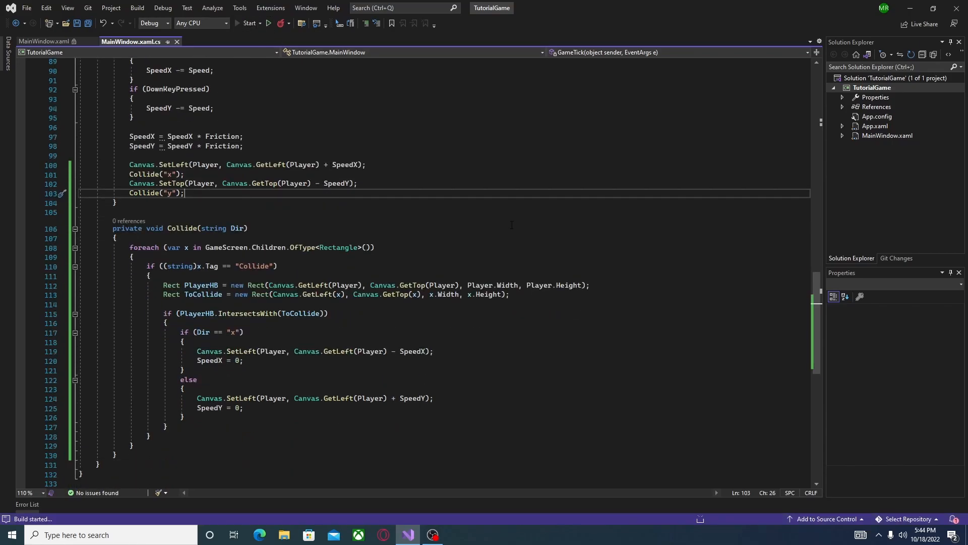
pyautogui.click(251, 23)
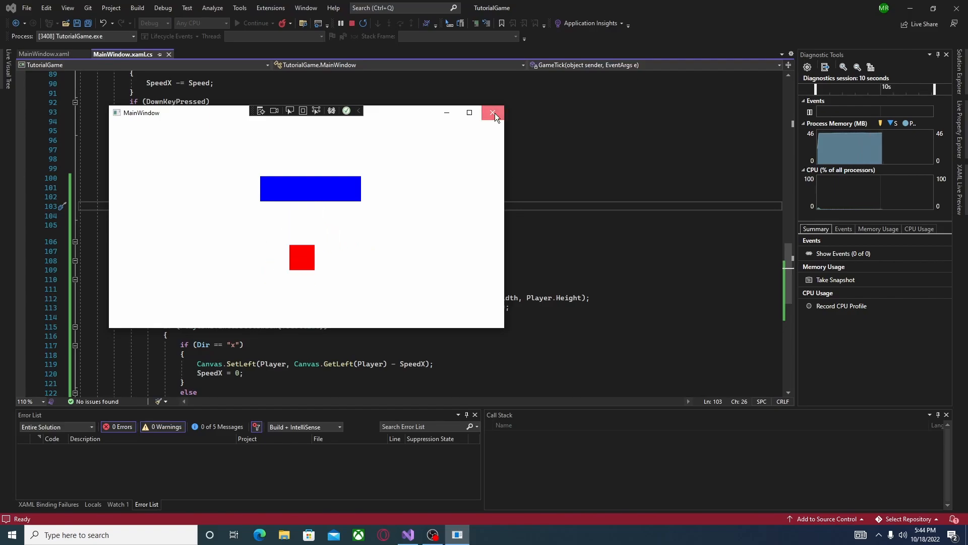
# - Close the game, change the else branch to use SetTop/GetTop on the player, and run again
pyautogui.click(493, 112)
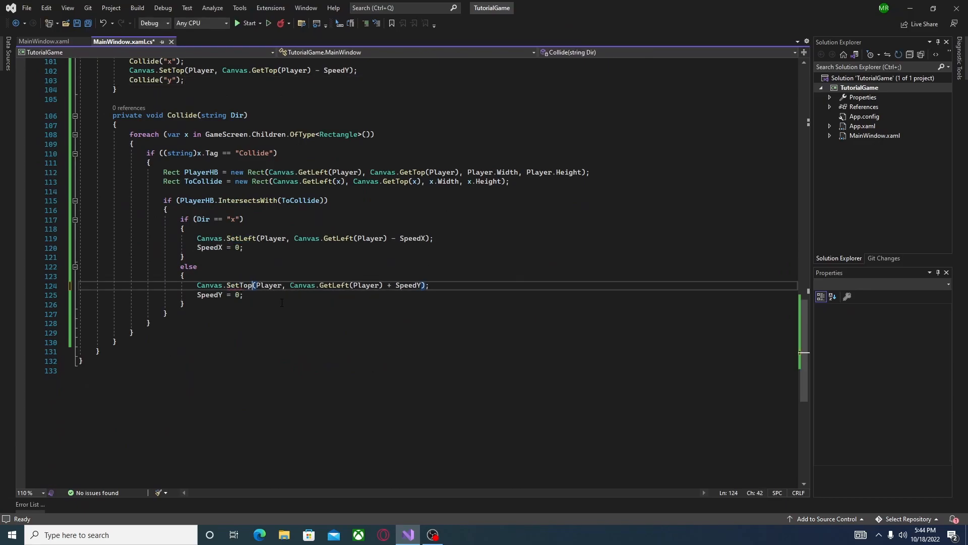
pyautogui.doubleClick(338, 284)
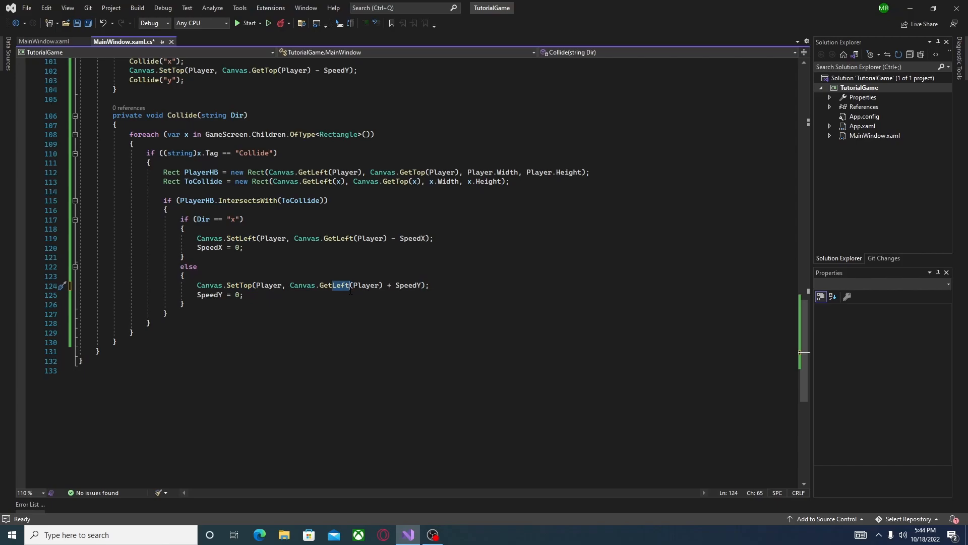
pyautogui.click(246, 23)
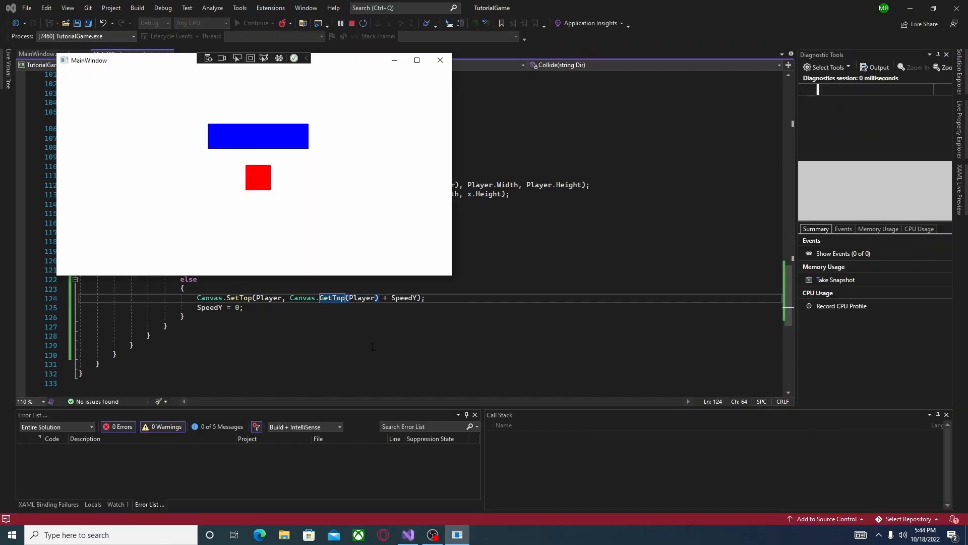